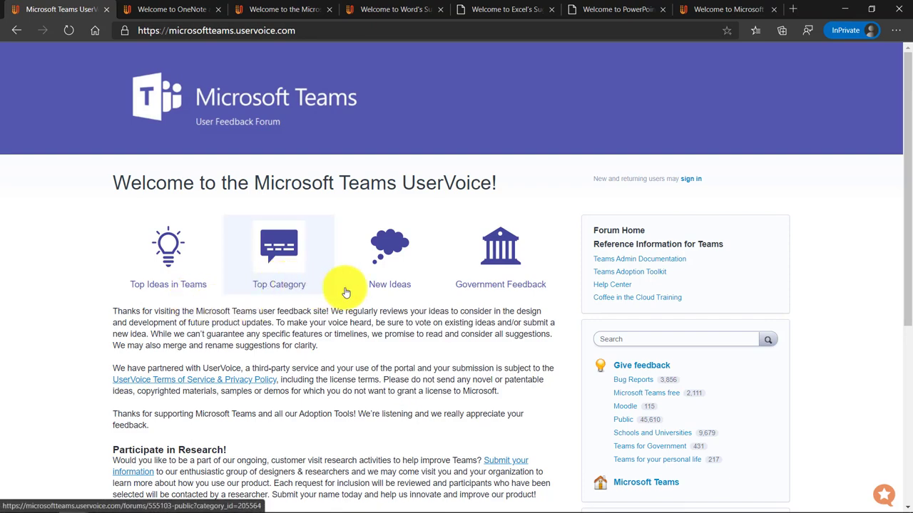
mouse_move(168, 284)
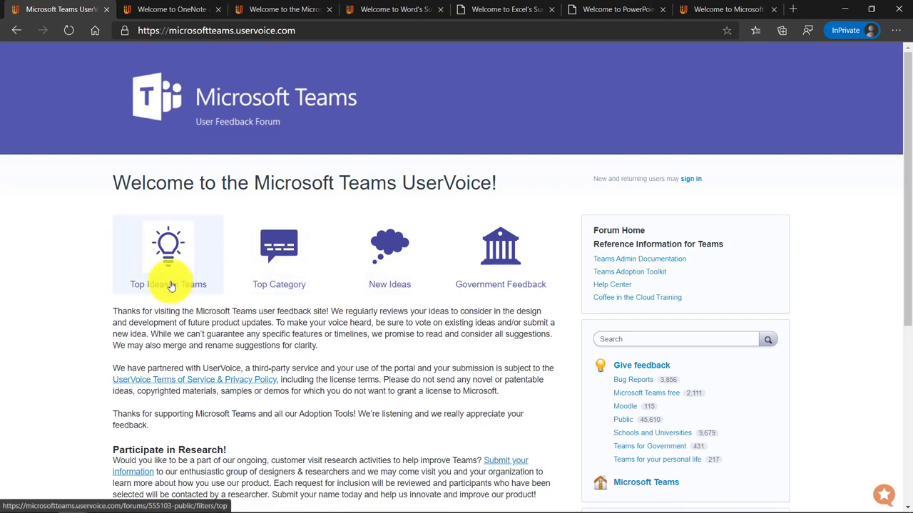
Step: Show the Public forum's Top ideas and scroll through the leading suggestions and team responses
click(168, 284)
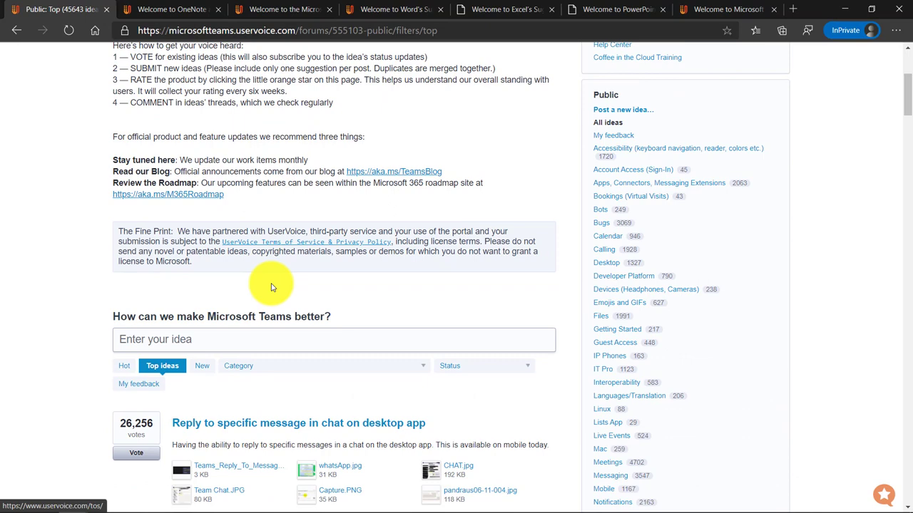
scroll(down, 3)
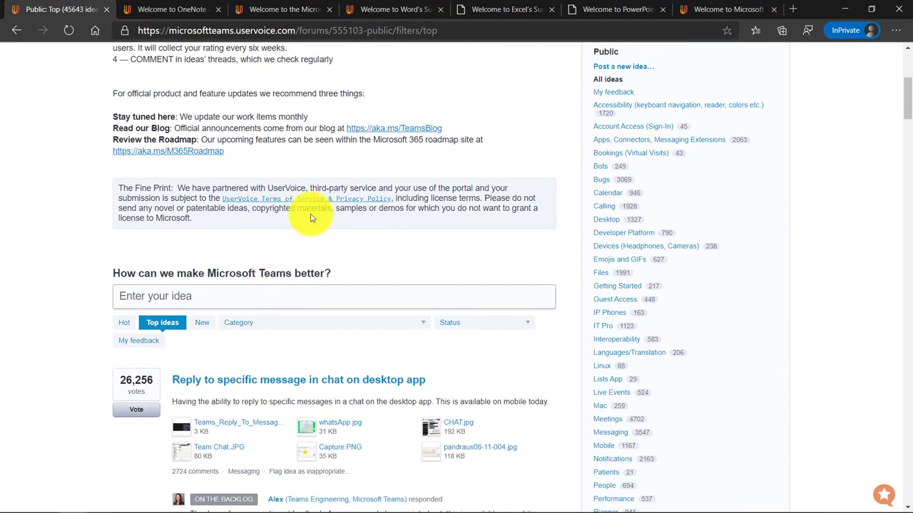
mouse_move(32, 335)
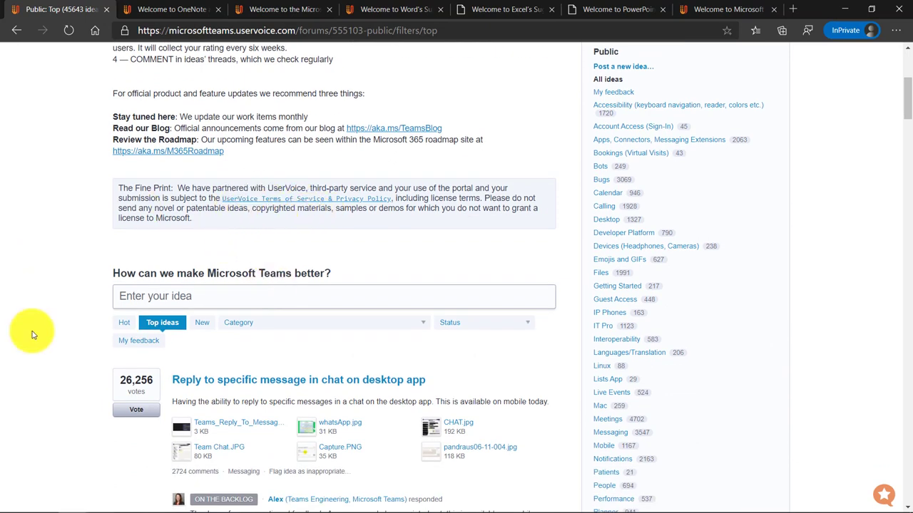
scroll(down, 3)
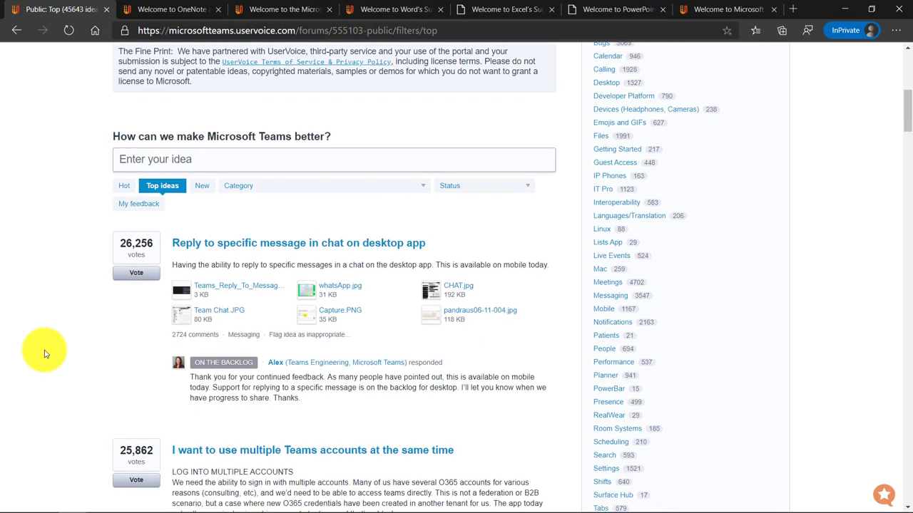
scroll(down, 3)
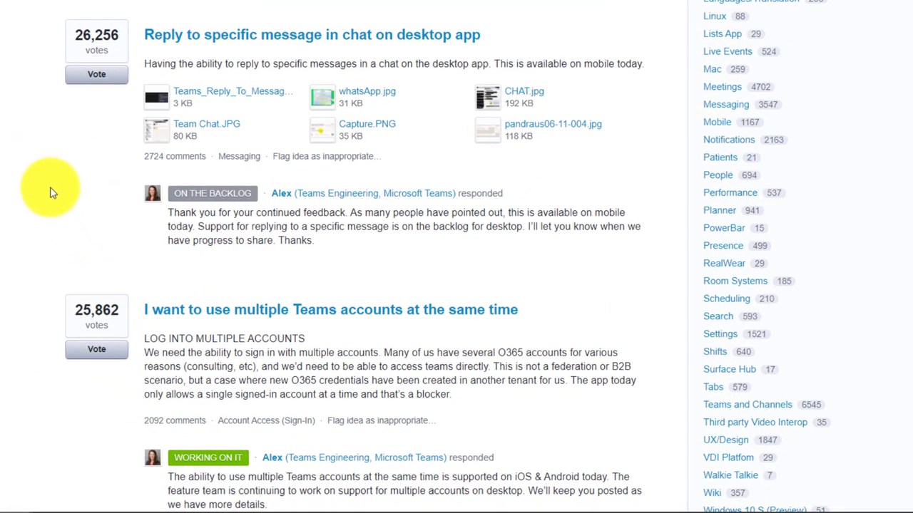
mouse_move(213, 193)
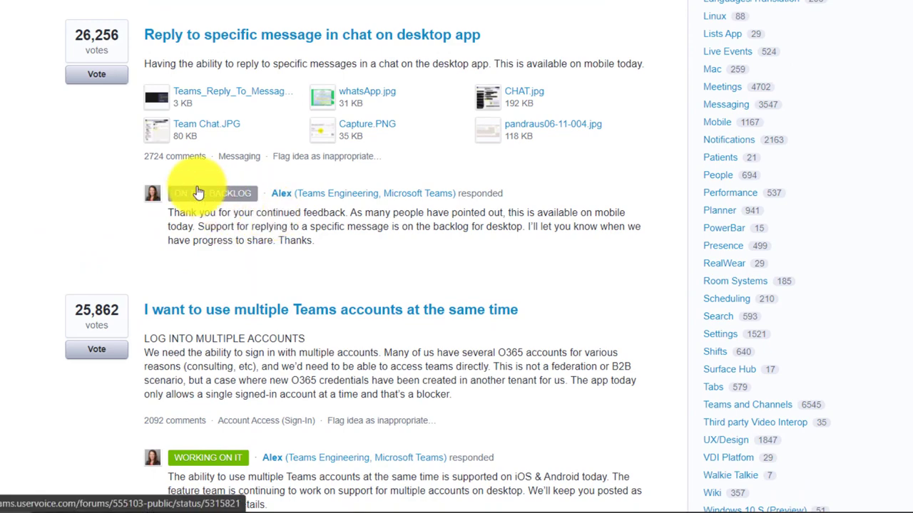
scroll(down, 3)
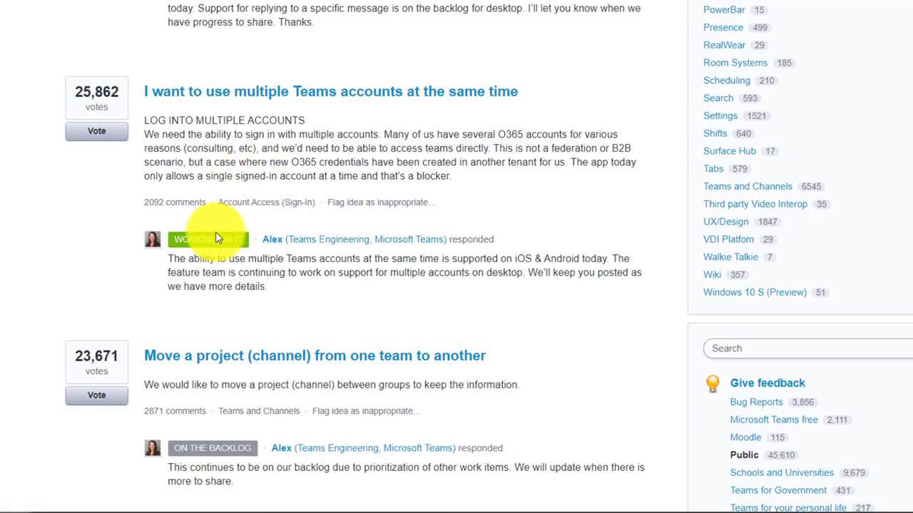
scroll(down, 3)
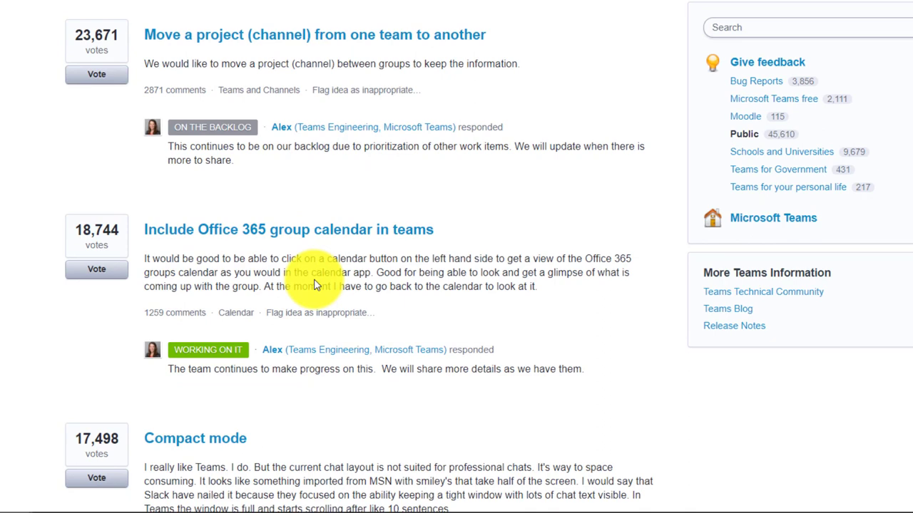
scroll(down, 3)
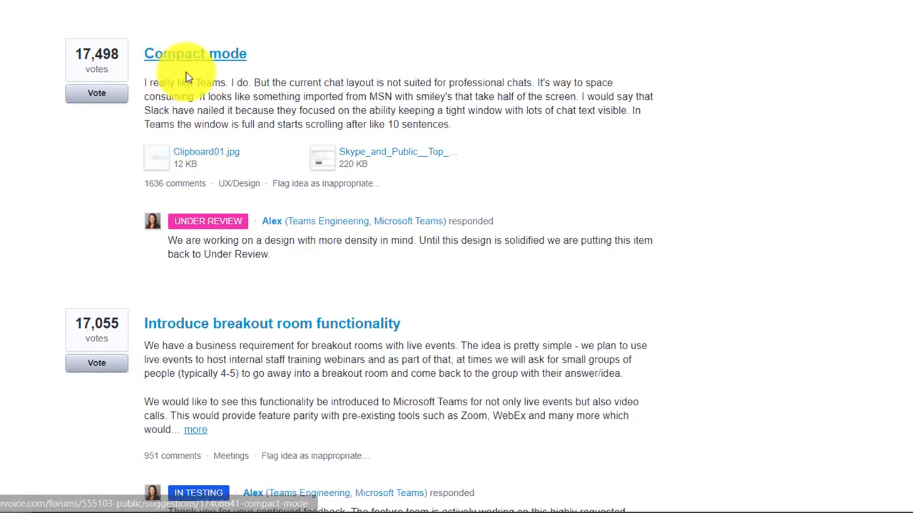
scroll(down, 3)
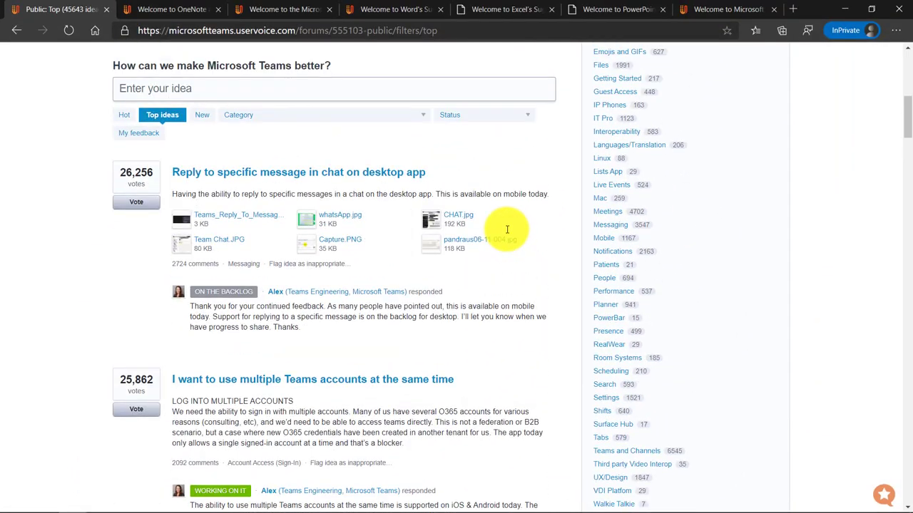
Step: Filter the top ideas to the Calendar category and look over its list
scroll(up, 3)
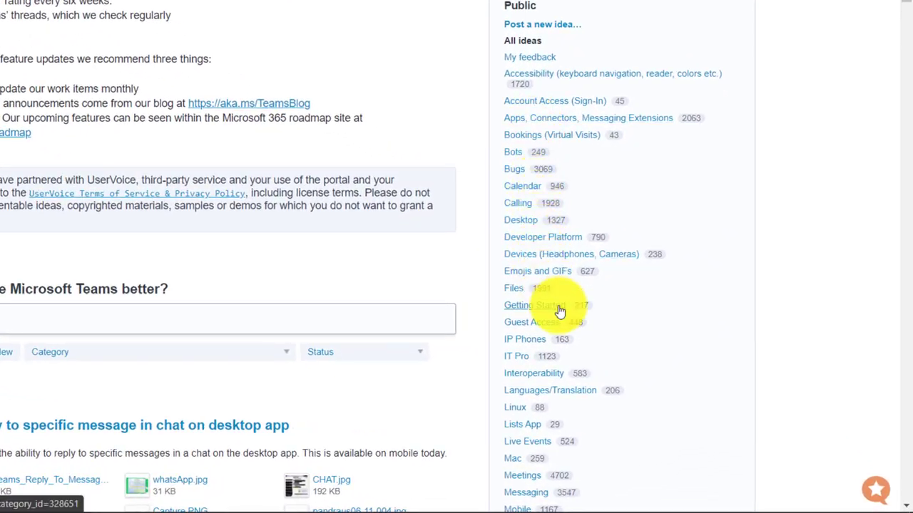
mouse_move(523, 185)
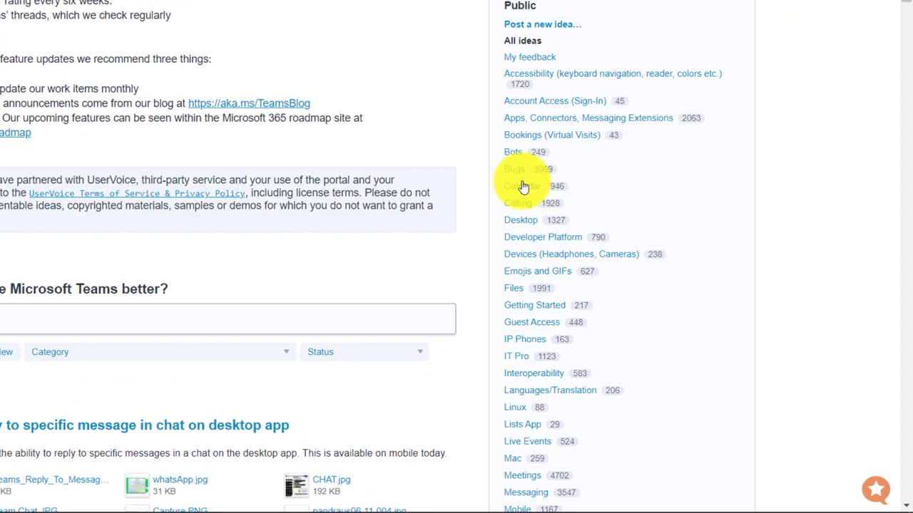
mouse_move(522, 186)
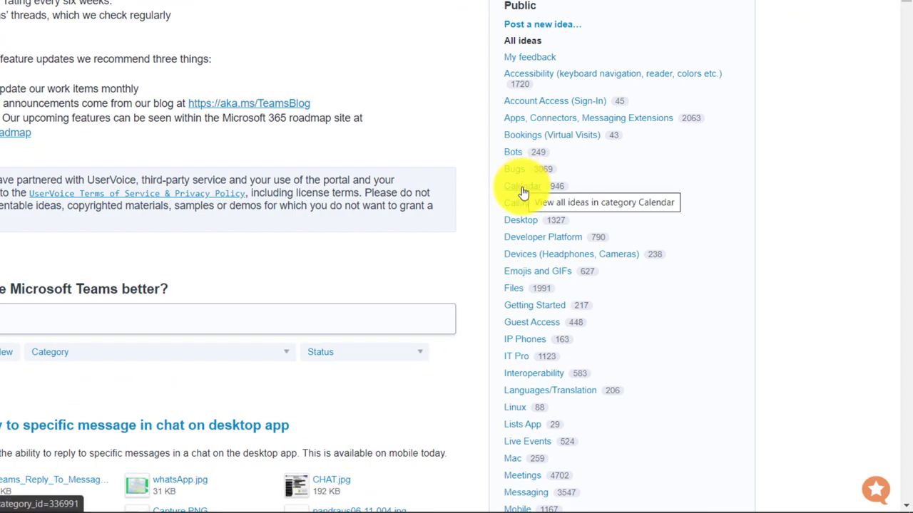
scroll(up, 3)
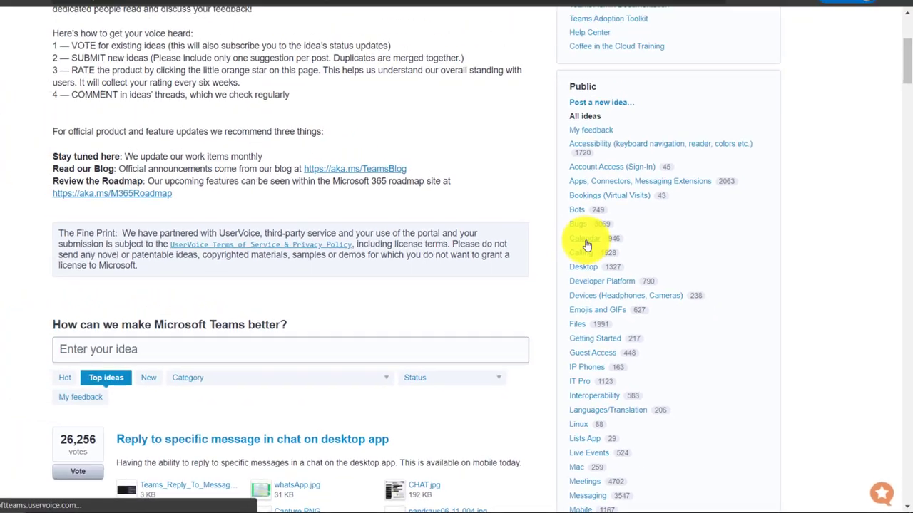
click(586, 239)
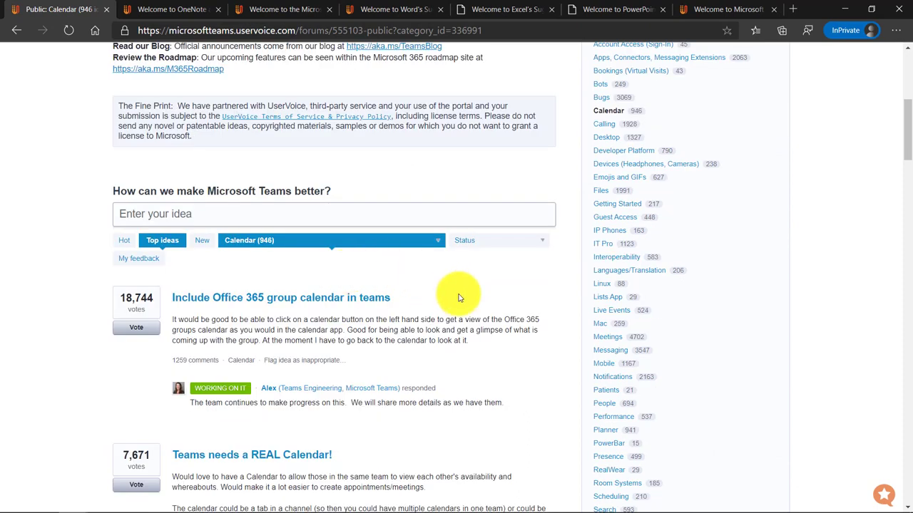
scroll(down, 3)
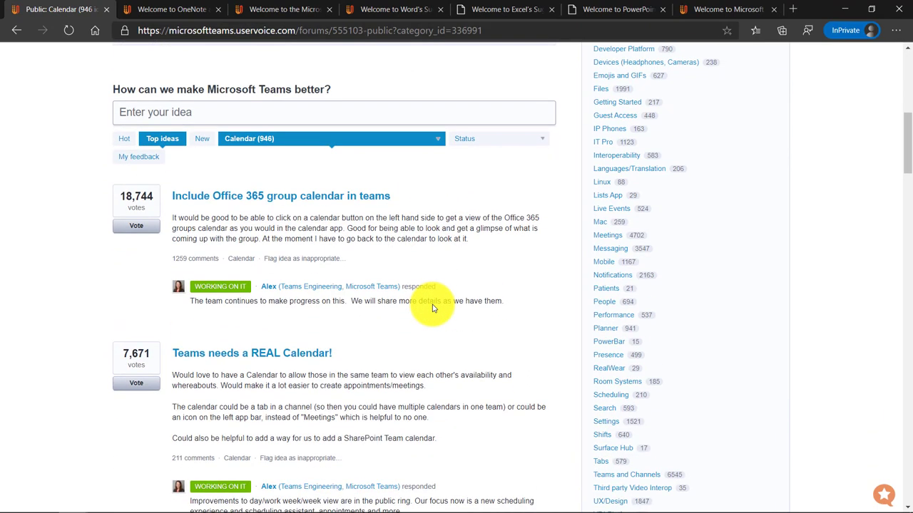
scroll(down, 3)
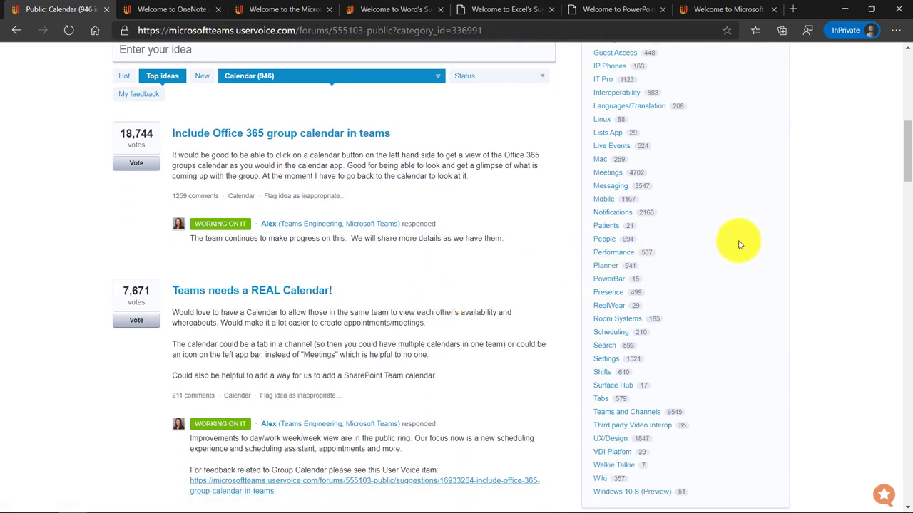
Step: Filter the top ideas to the Meetings category, led by the breakout room request
click(608, 172)
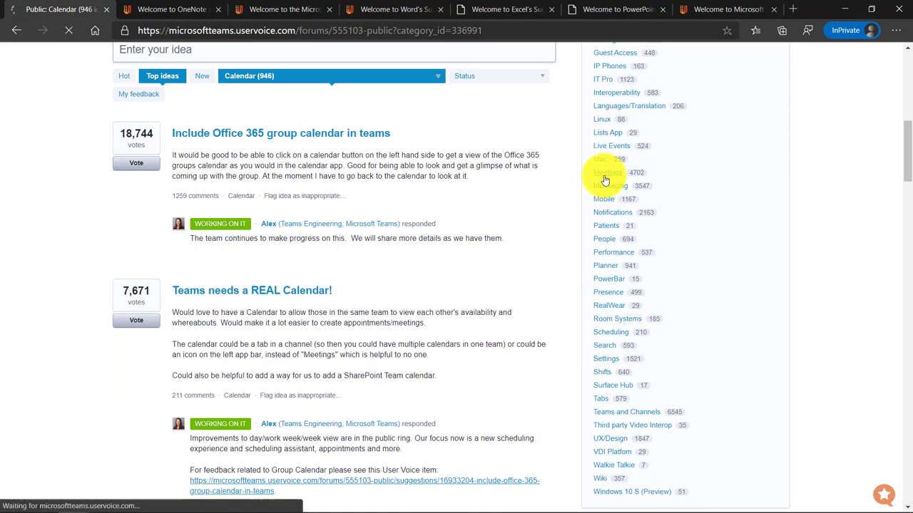
click(599, 159)
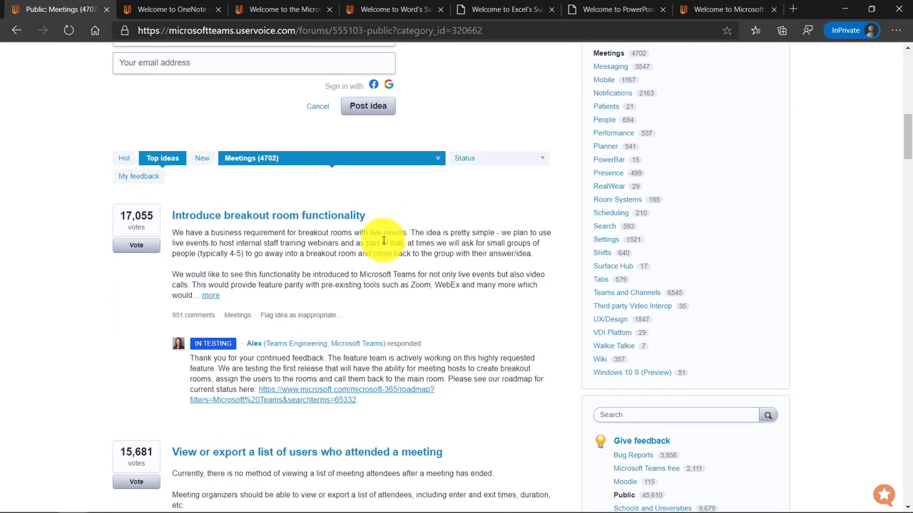
scroll(down, 3)
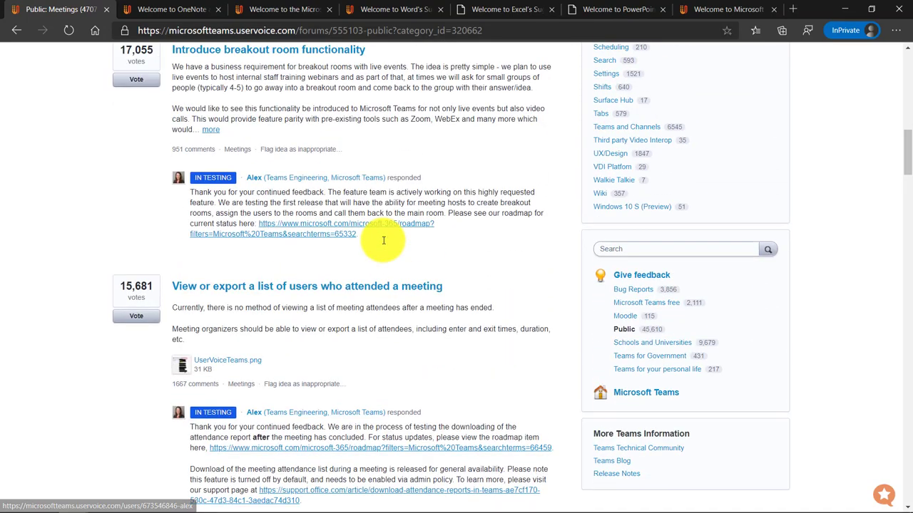
scroll(up, 3)
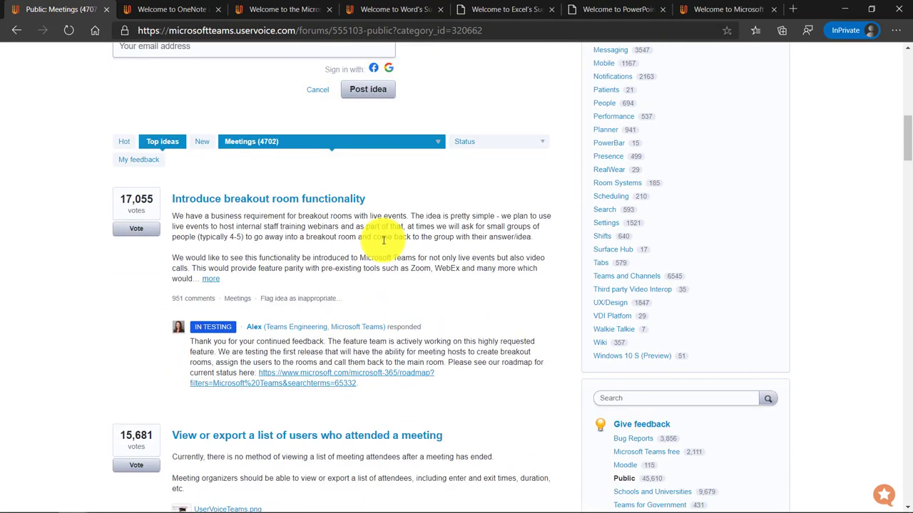
mouse_move(280, 207)
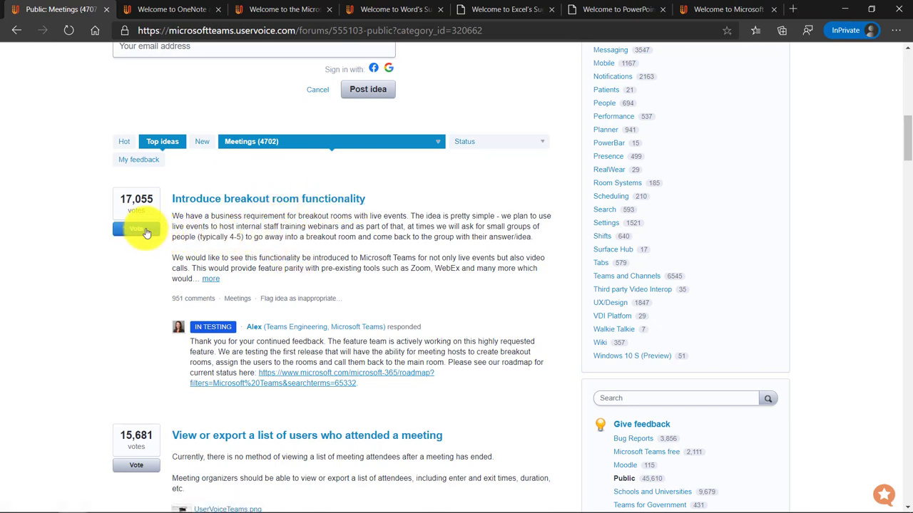
Step: Vote for 'Introduce breakout room functionality' using the autofilled email, raising its count to 17,056
click(136, 229)
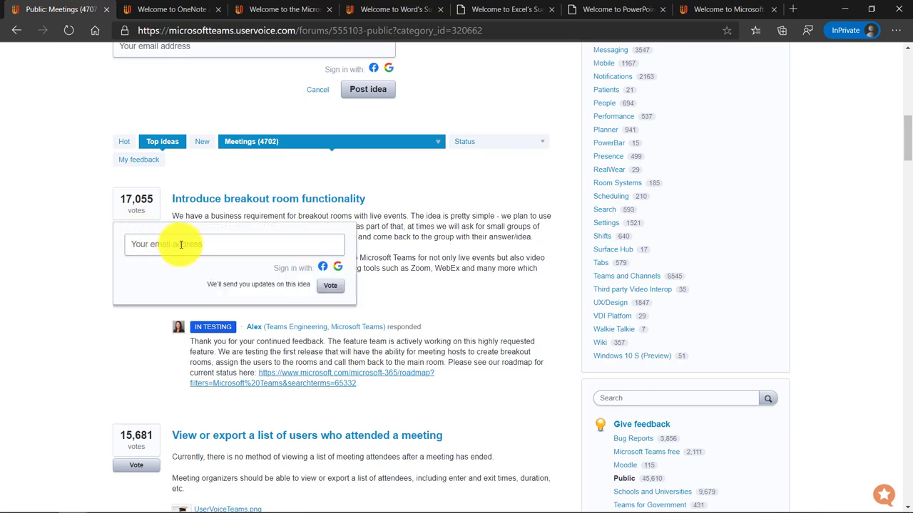
text(mike.)
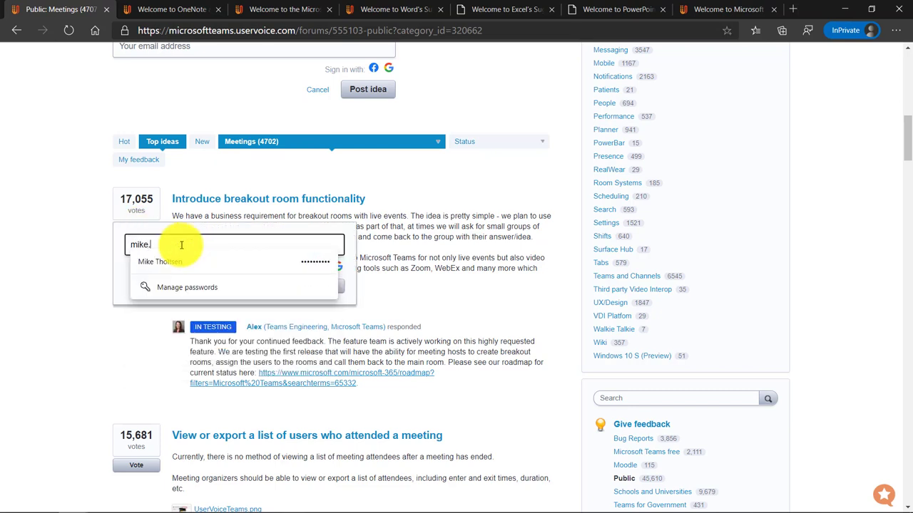
click(182, 262)
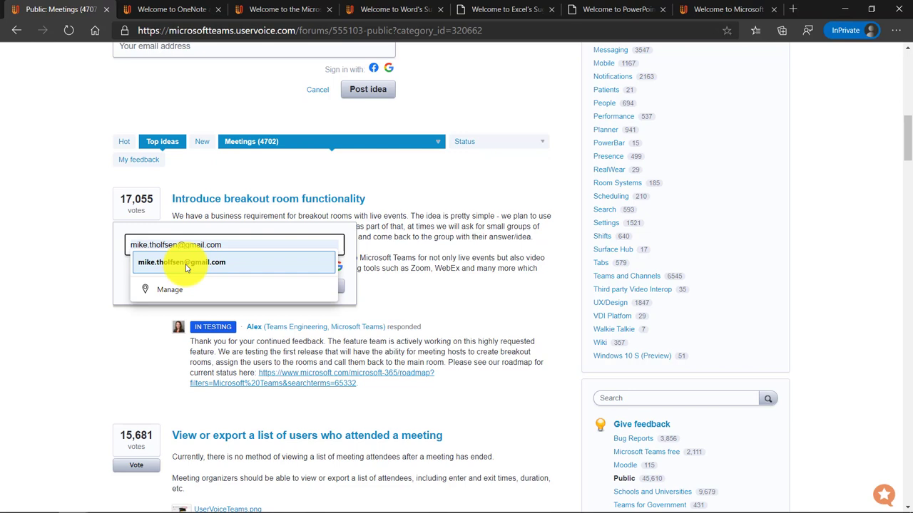
click(181, 261)
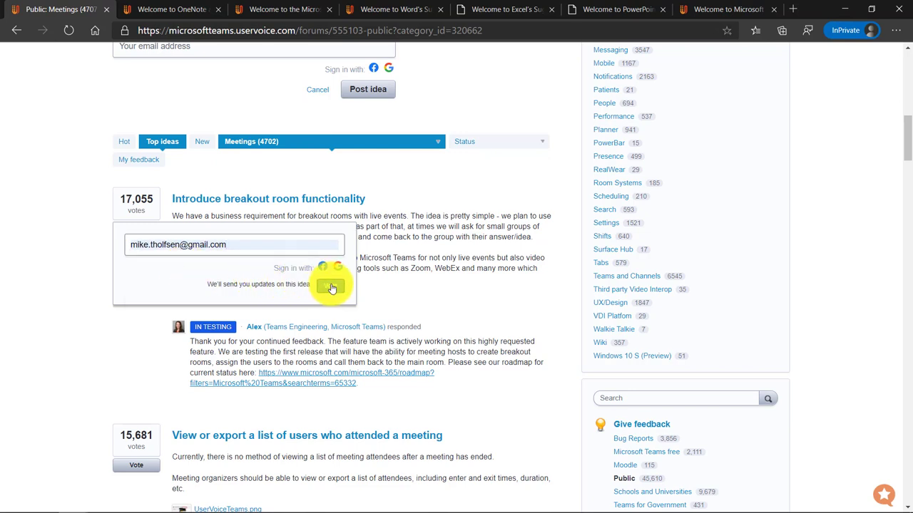
click(330, 288)
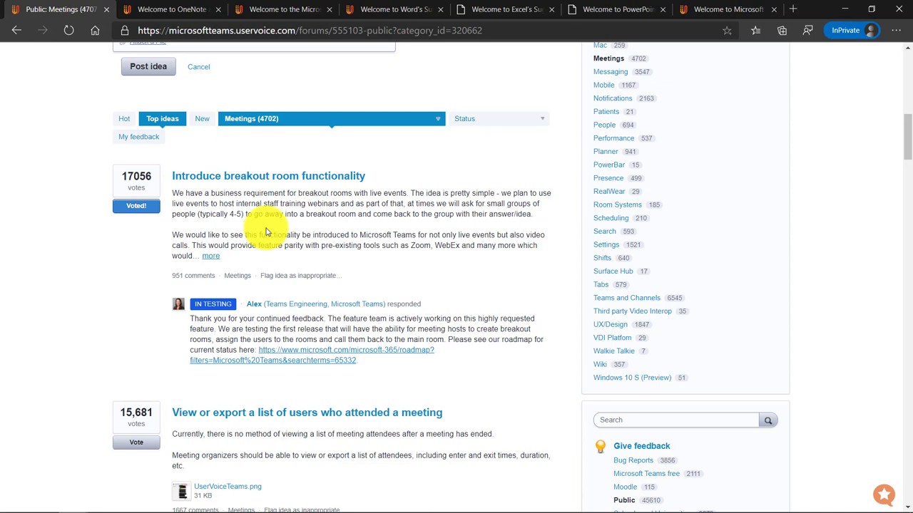
mouse_move(160, 182)
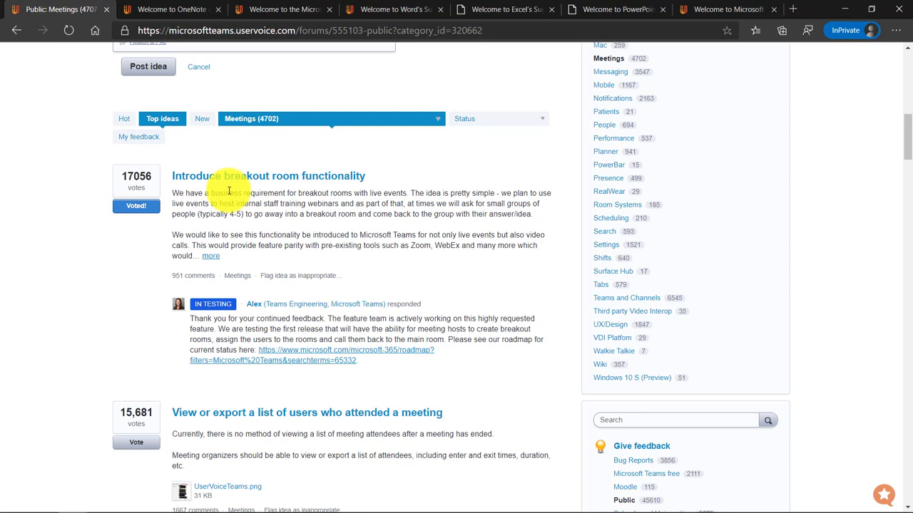
Step: Return to all ideas and review the categories offered in the idea form's Category dropdown
scroll(up, 3)
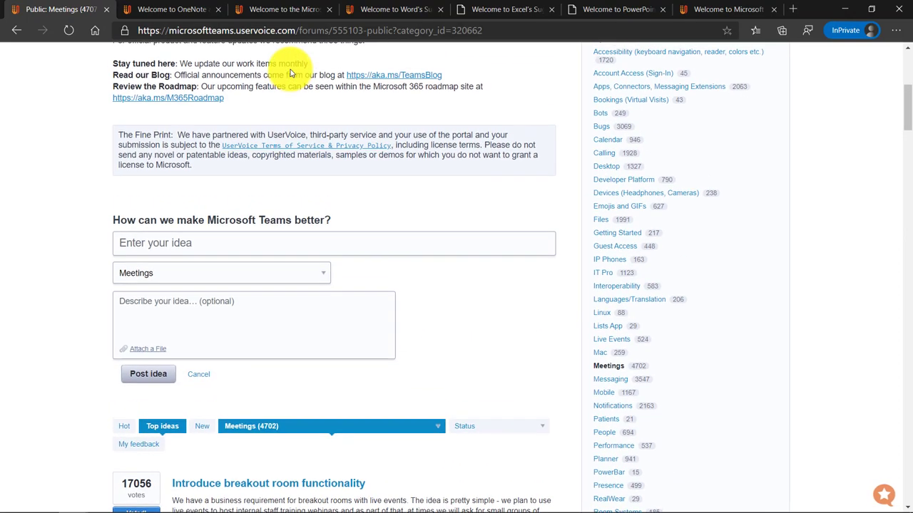
scroll(up, 3)
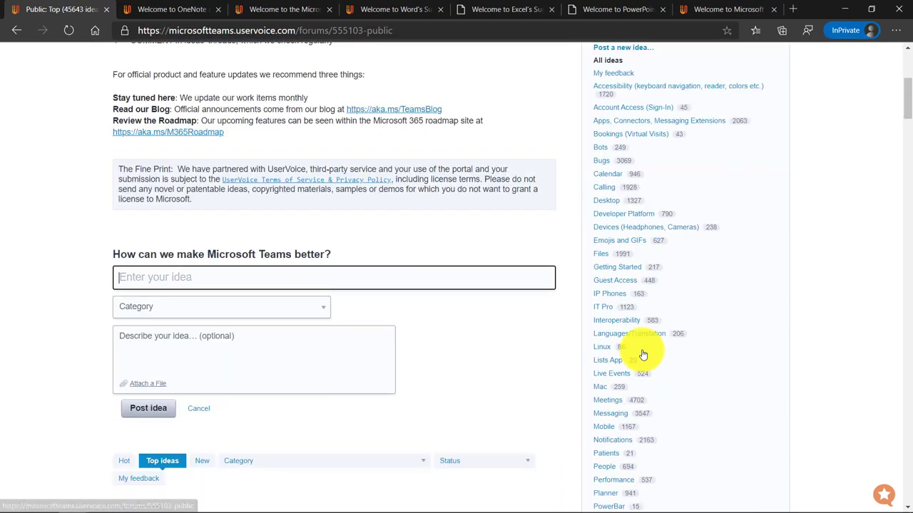
mouse_move(317, 306)
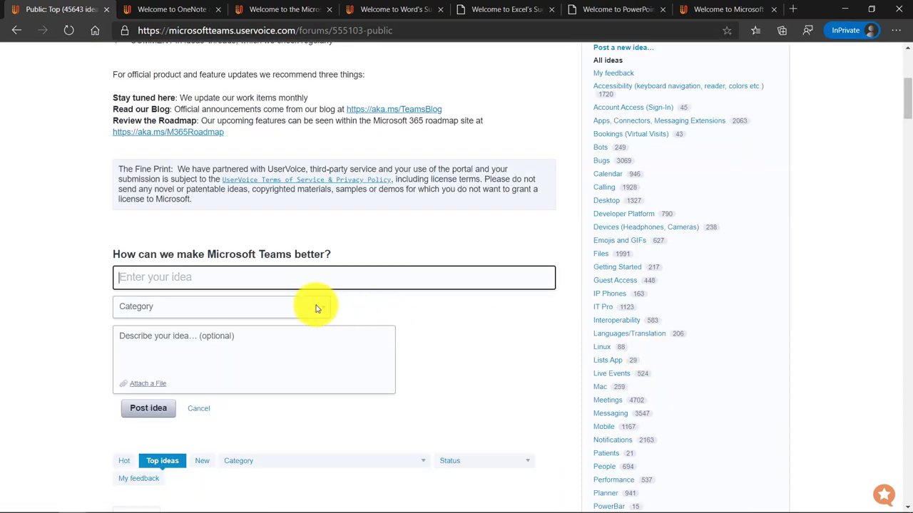
click(221, 307)
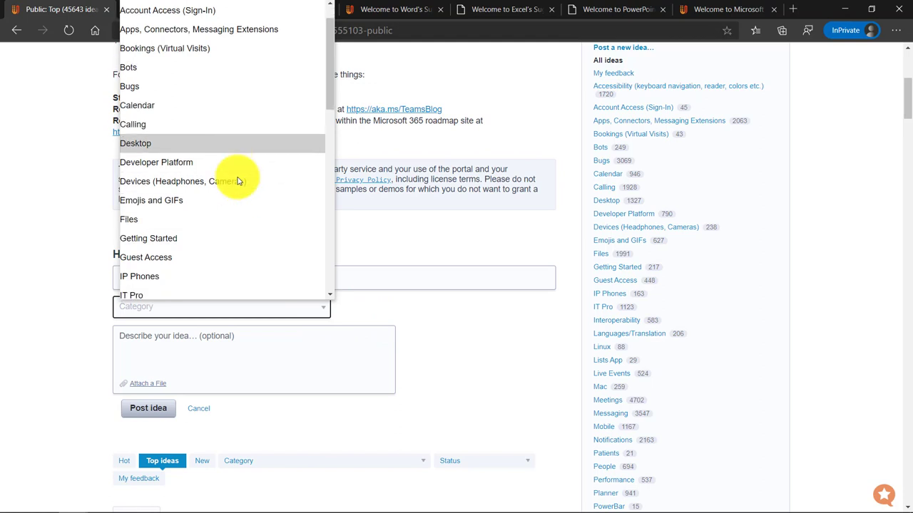
scroll(down, 3)
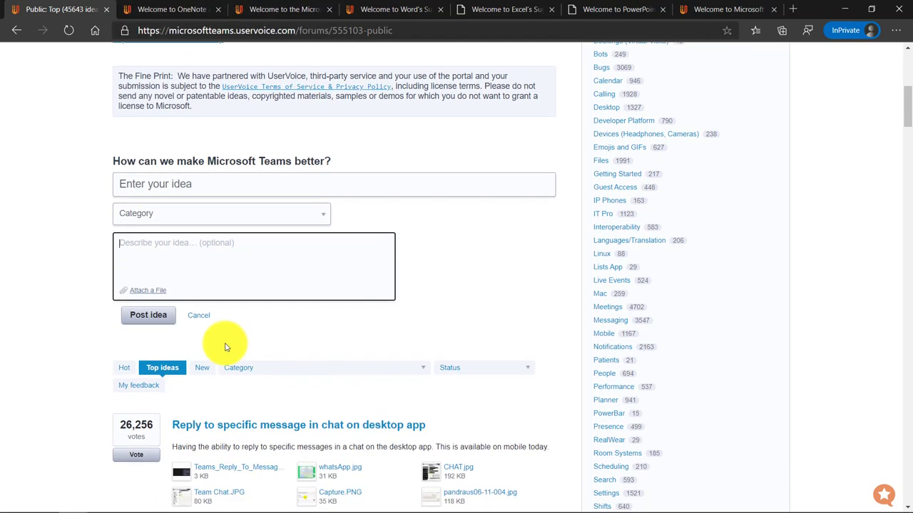
mouse_move(412, 280)
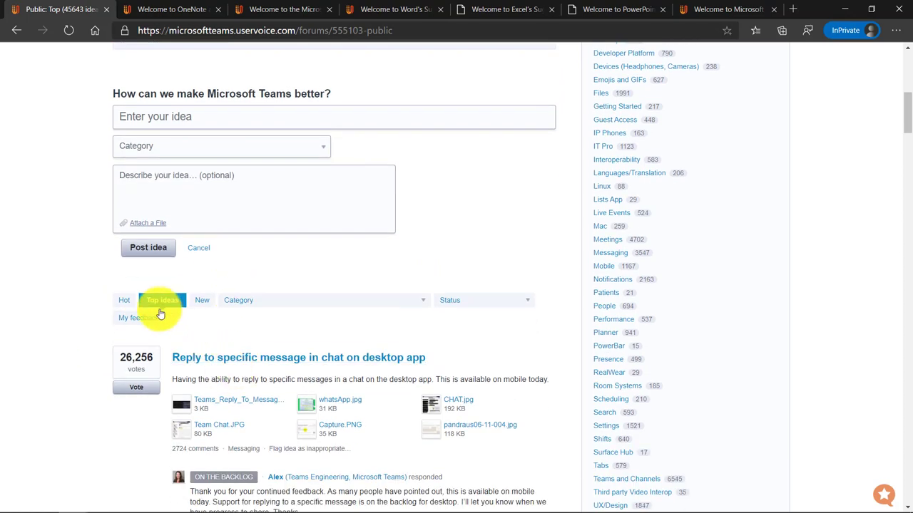
Step: Browse the newest ideas, then sort the forum listing by Hot
click(162, 300)
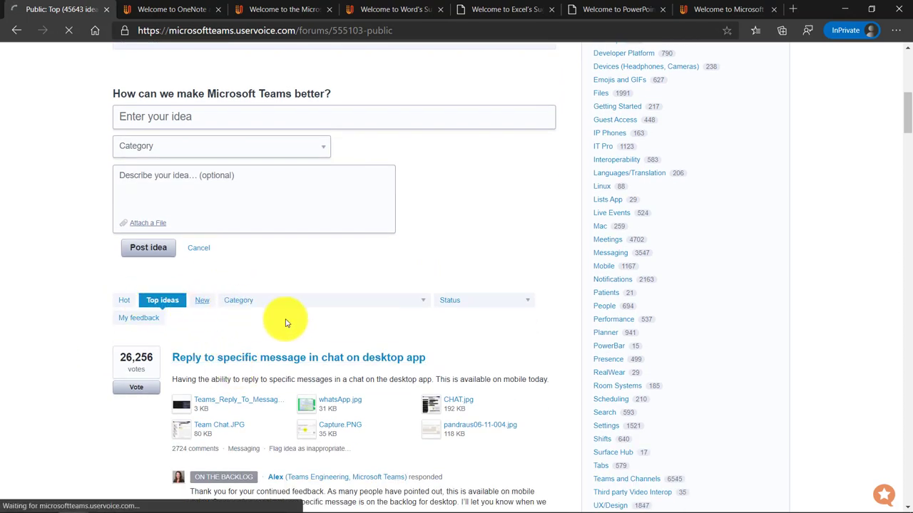
click(202, 300)
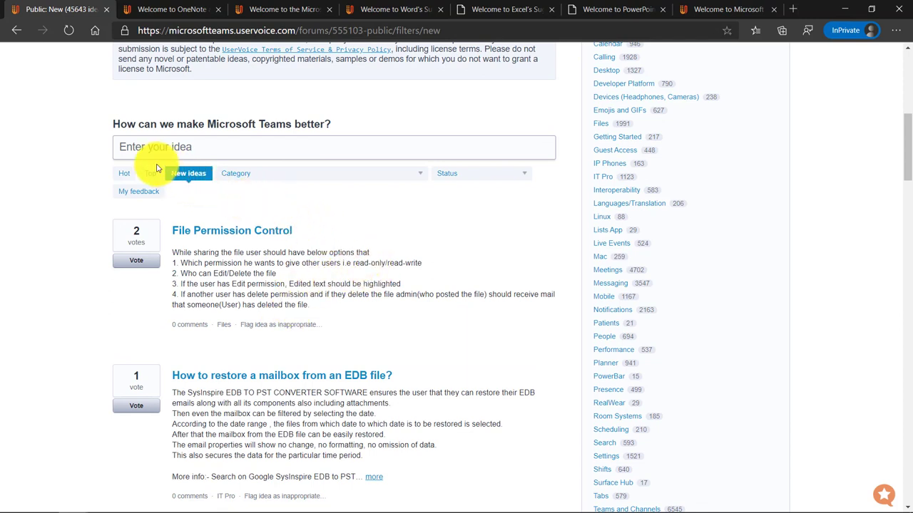
click(149, 174)
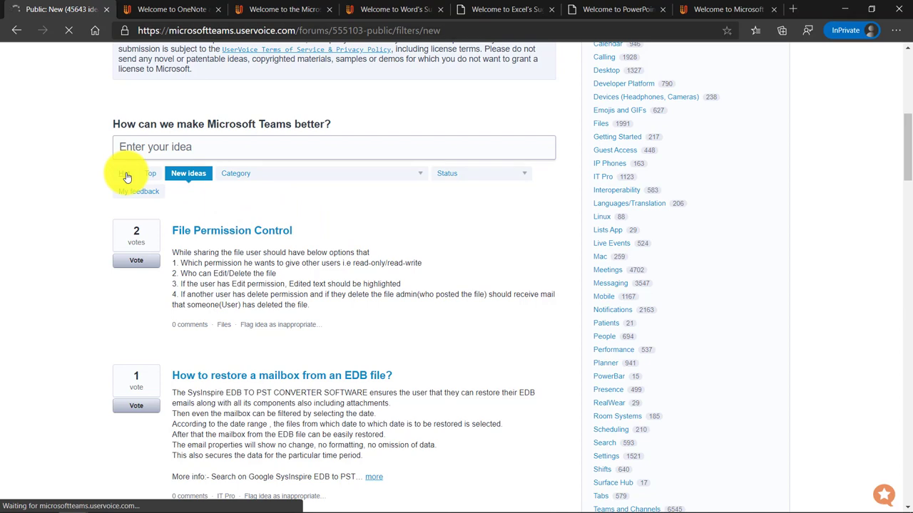
click(147, 173)
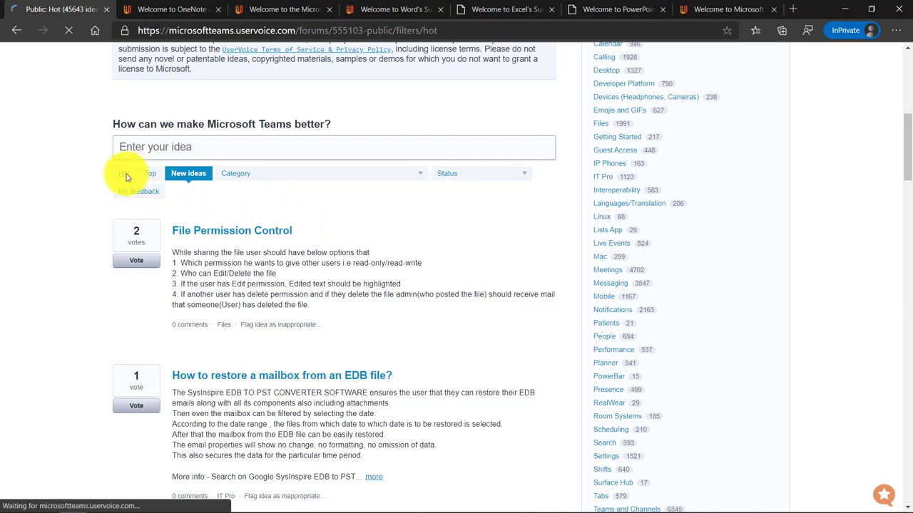
click(136, 130)
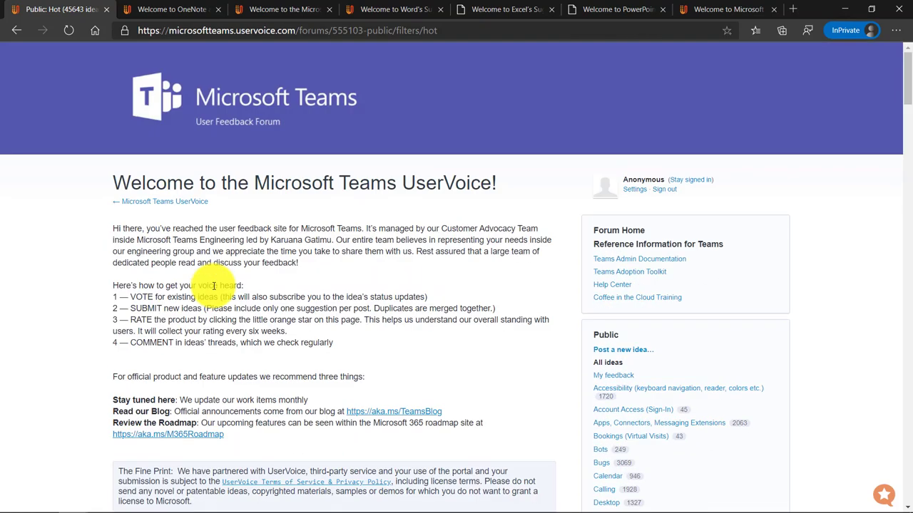
Step: Move to the OneNote UserVoice portal and enter its Education feedback forum
click(171, 9)
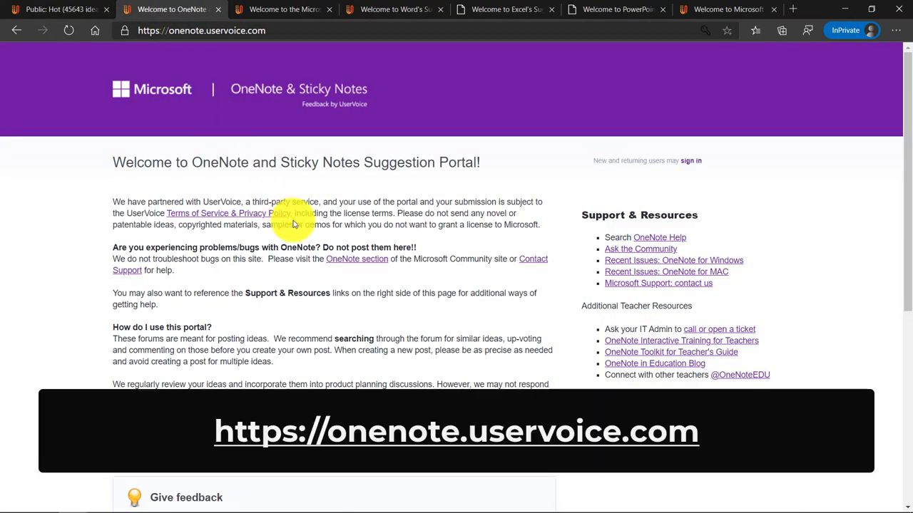
scroll(down, 3)
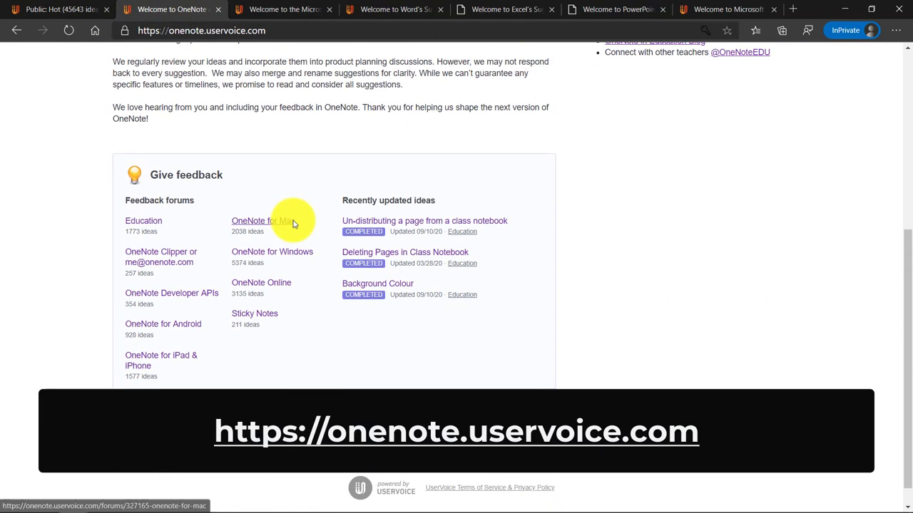
mouse_move(271, 251)
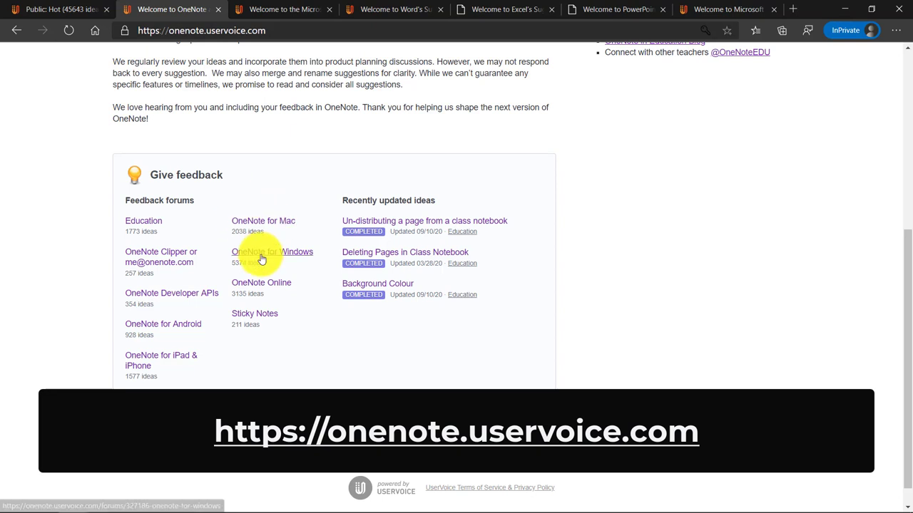
mouse_move(260, 282)
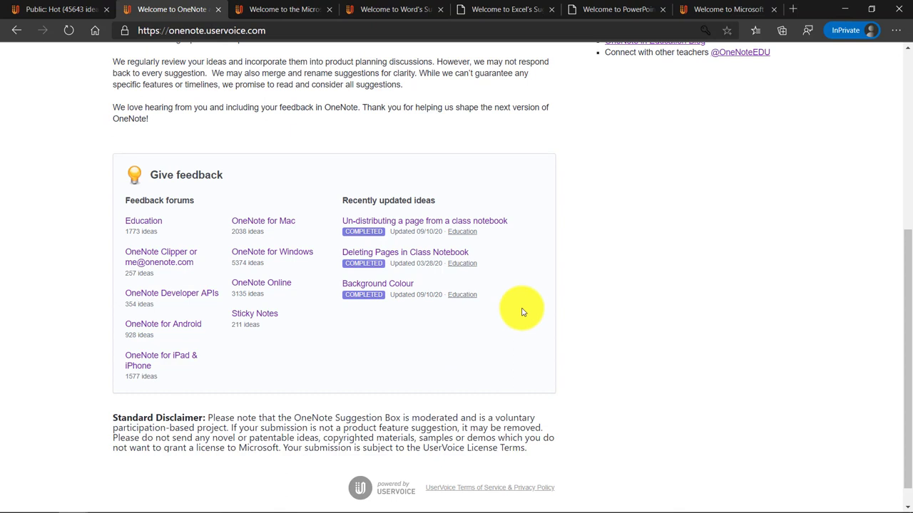
mouse_move(141, 220)
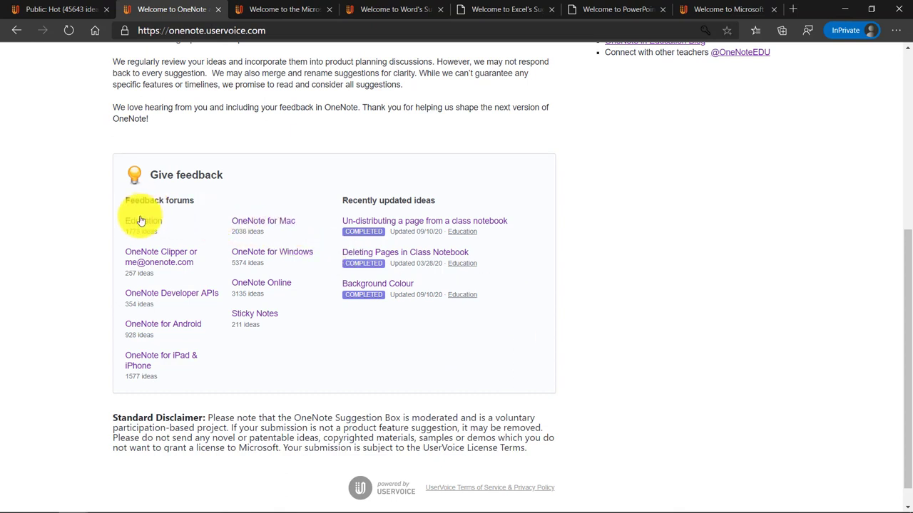
click(142, 220)
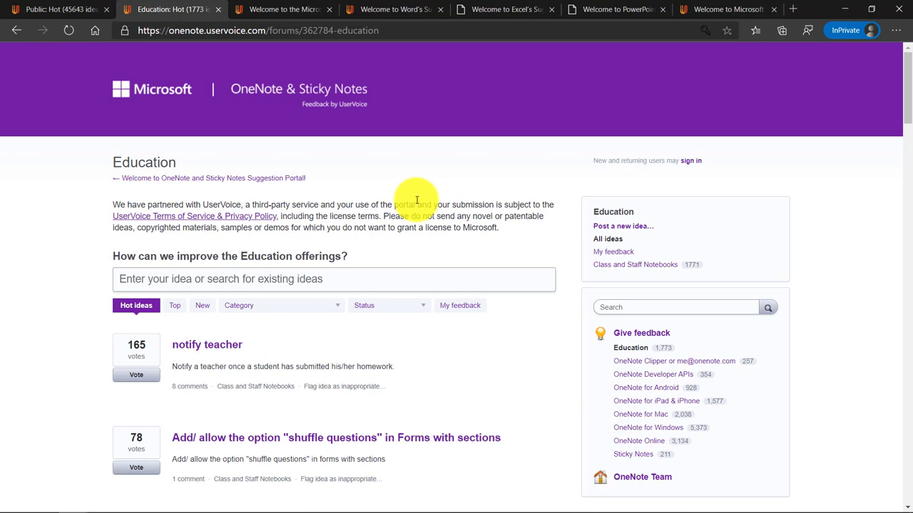
mouse_move(524, 153)
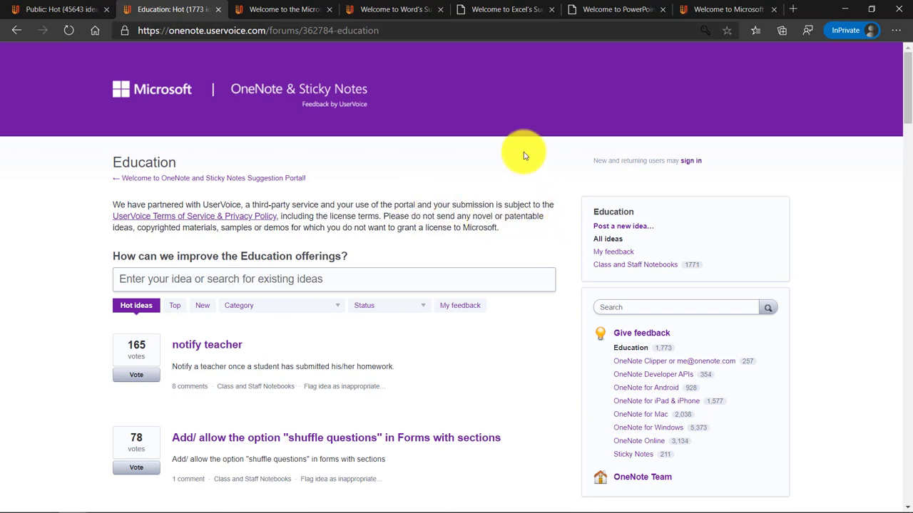
Step: Review the Microsoft Education Suggestion Portal's product links, feedback forums and Give feedback box
click(284, 10)
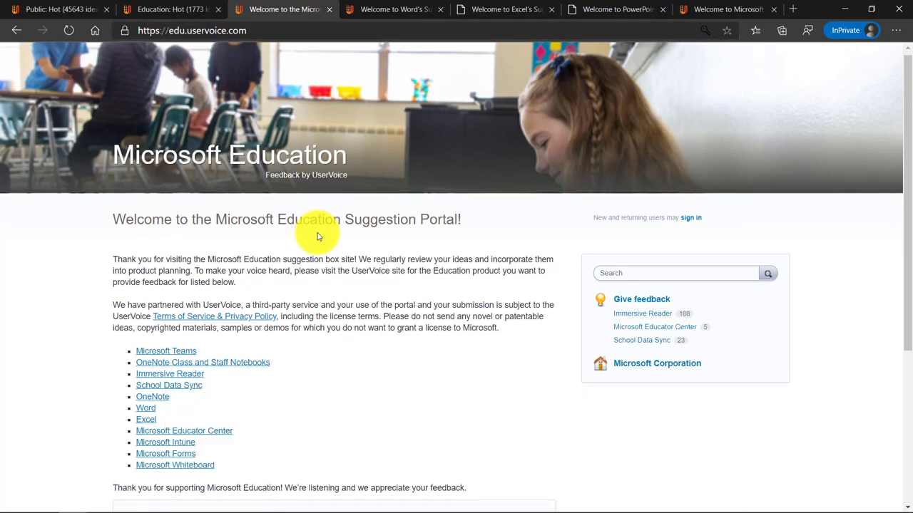
scroll(down, 3)
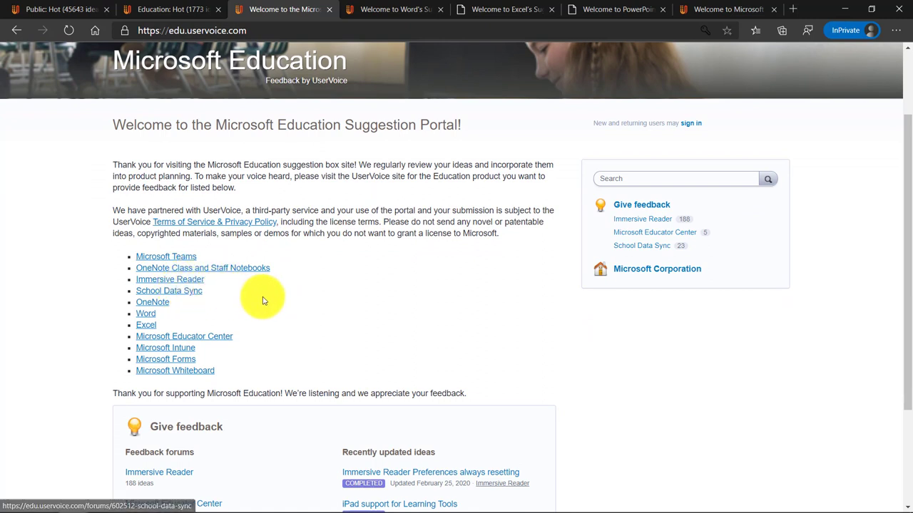
mouse_move(198, 335)
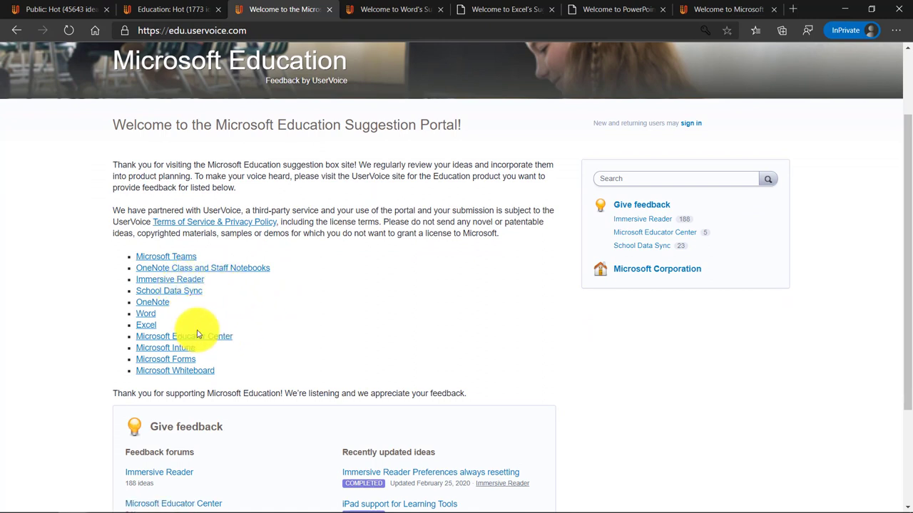
mouse_move(215, 355)
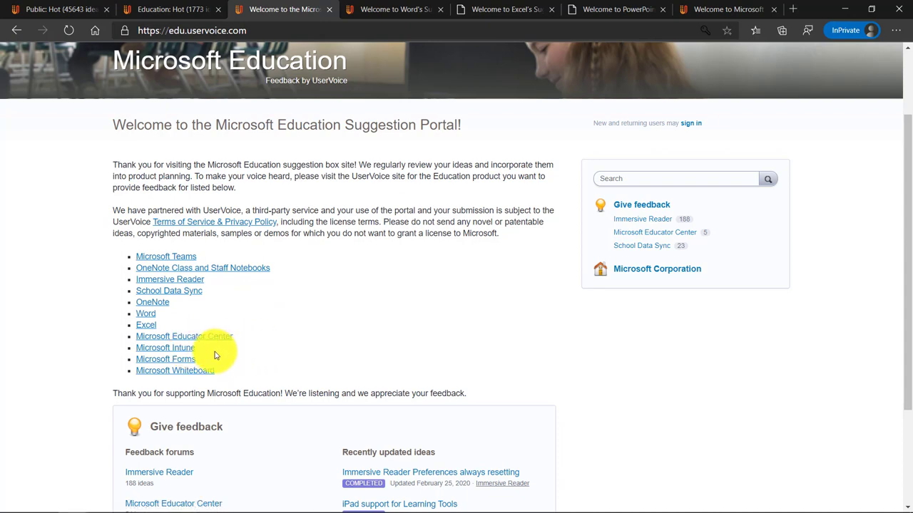
mouse_move(326, 355)
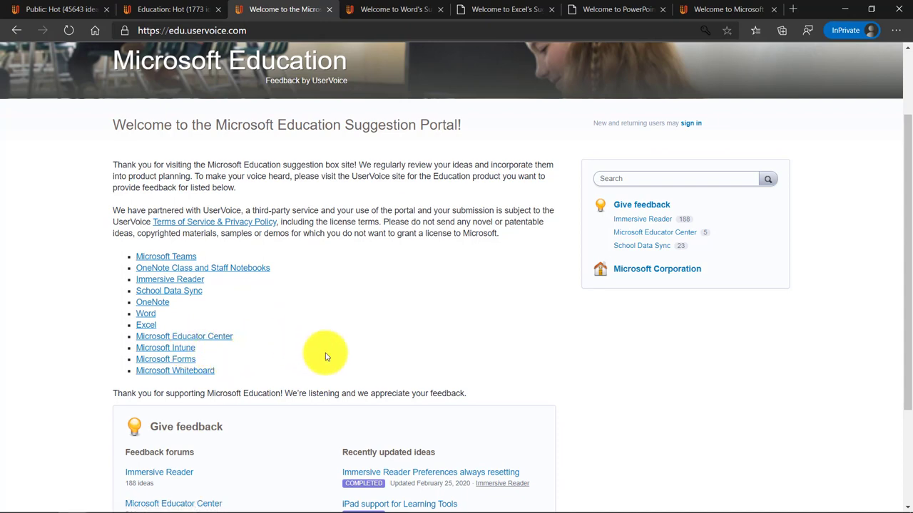
scroll(down, 3)
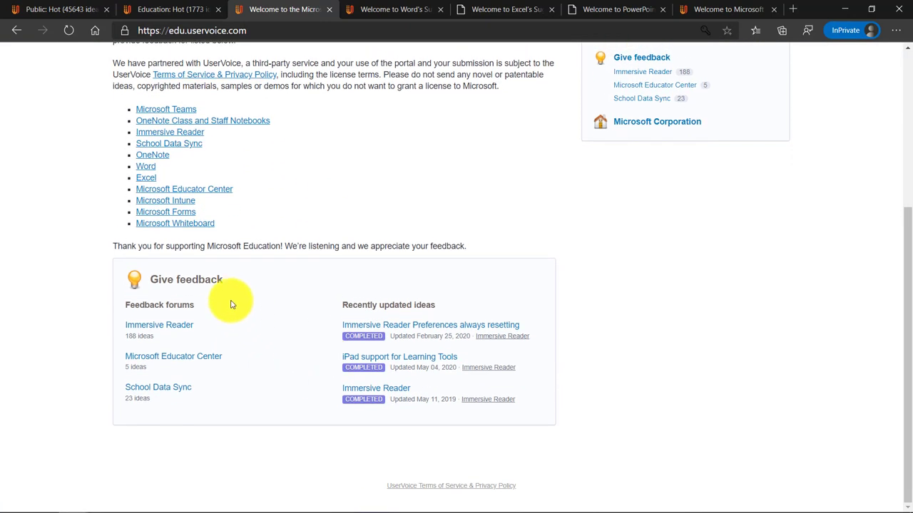
mouse_move(369, 329)
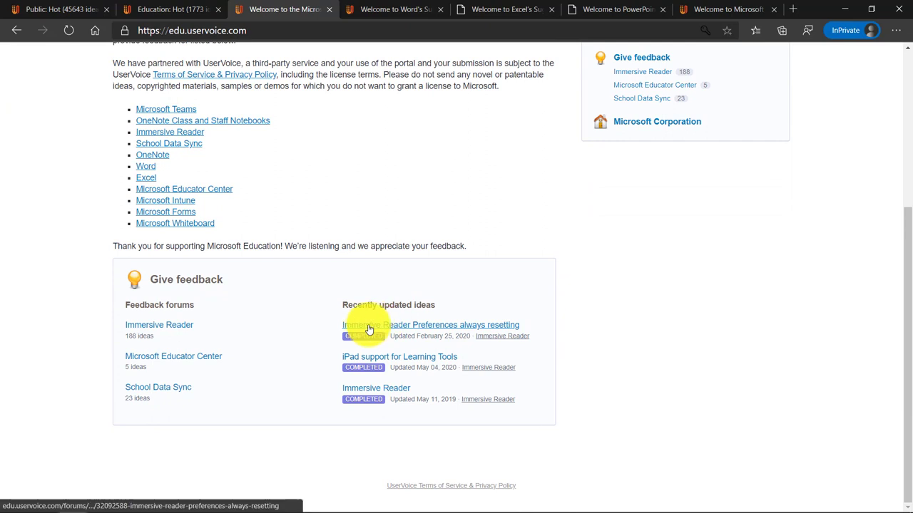
mouse_move(399, 356)
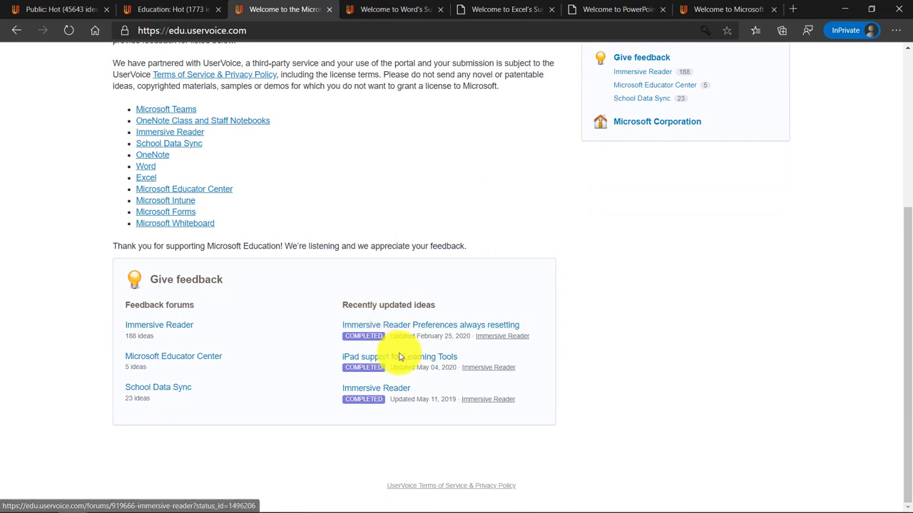
mouse_move(383, 344)
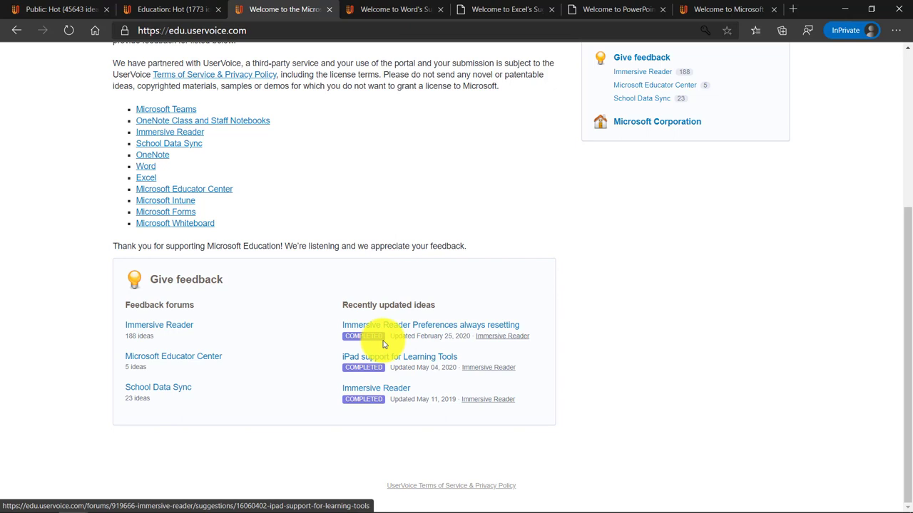
mouse_move(455, 336)
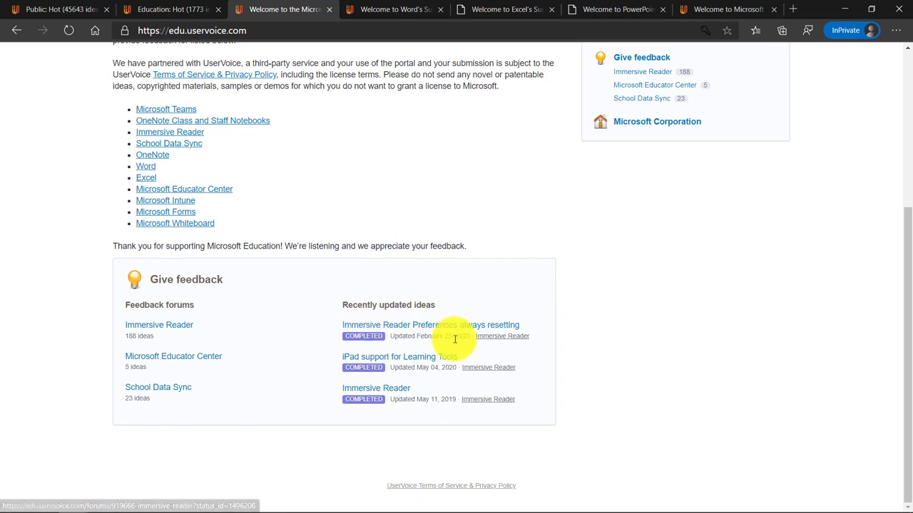
mouse_move(384, 330)
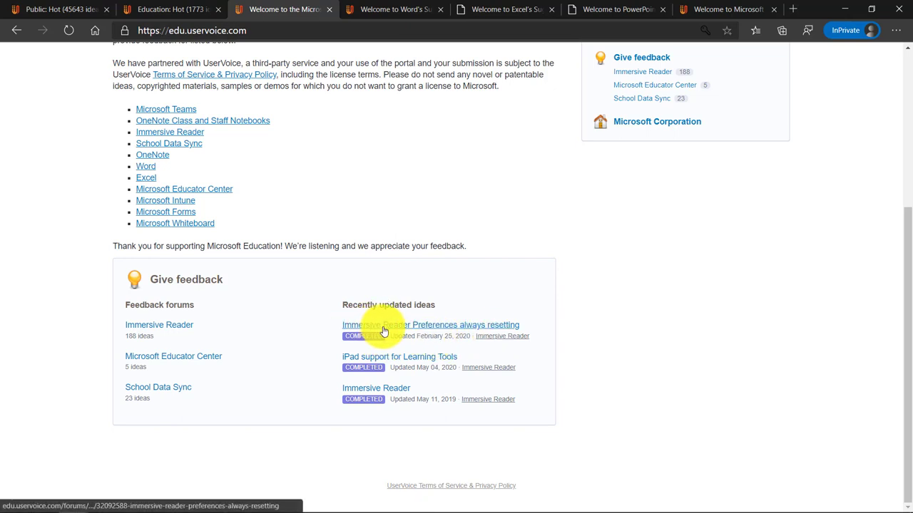
scroll(up, 3)
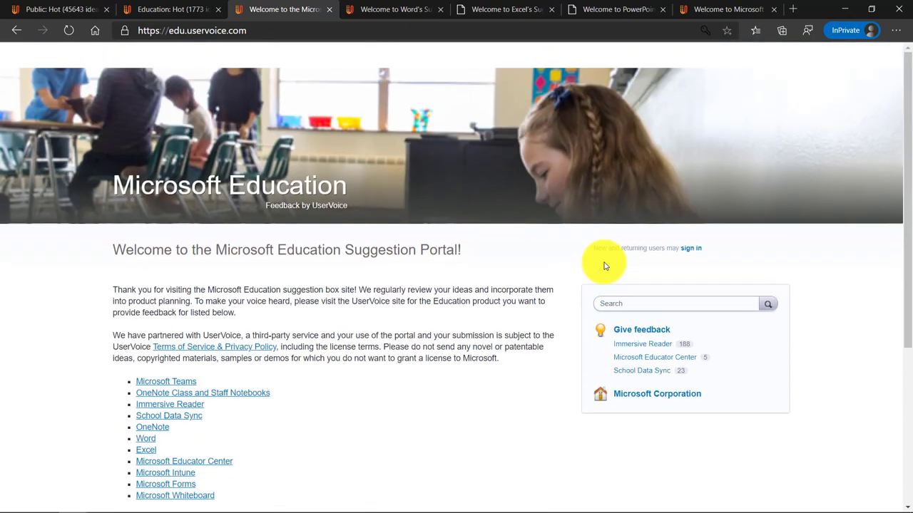
Step: Visit the Word, Excel and PowerPoint suggestion boxes, ending on the Microsoft Forms Suggestion Box
click(392, 9)
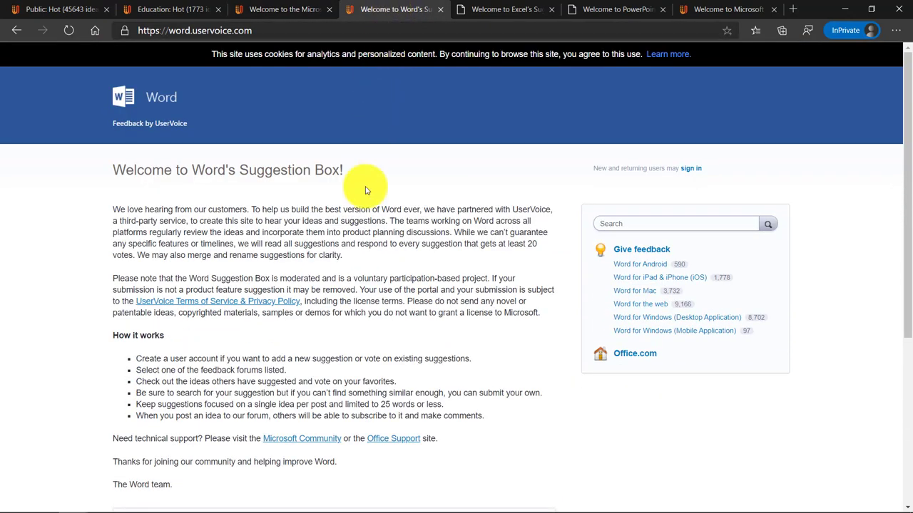
scroll(down, 3)
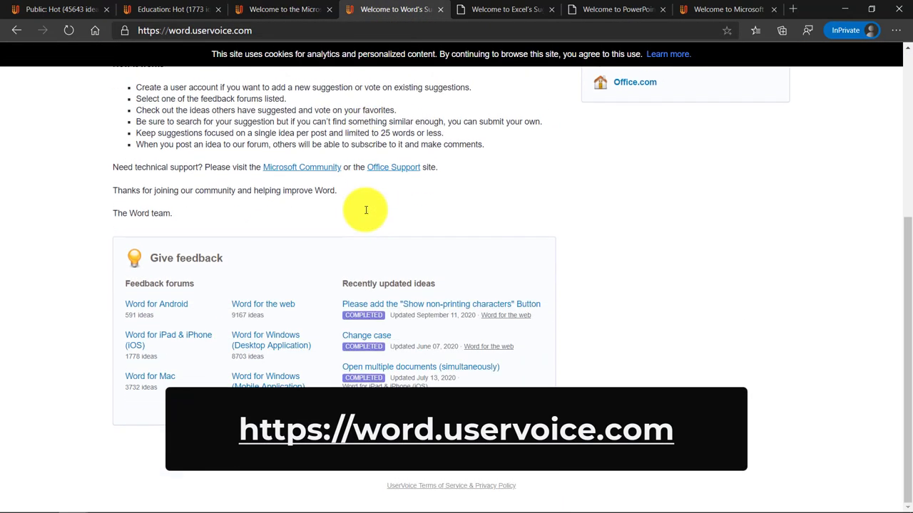
click(506, 9)
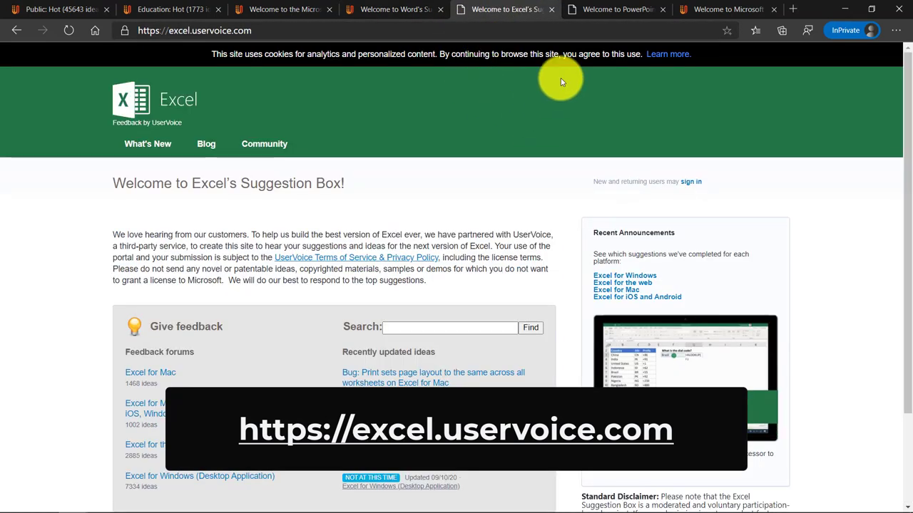
click(613, 9)
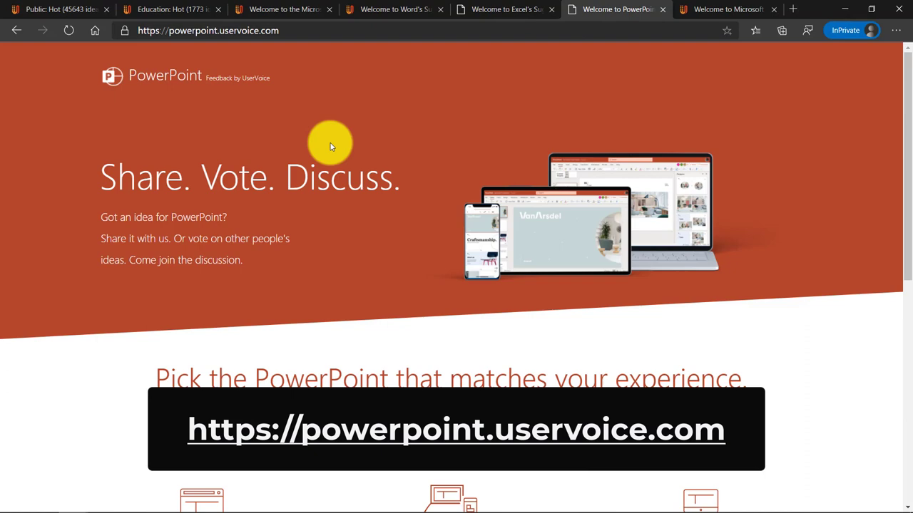
click(727, 10)
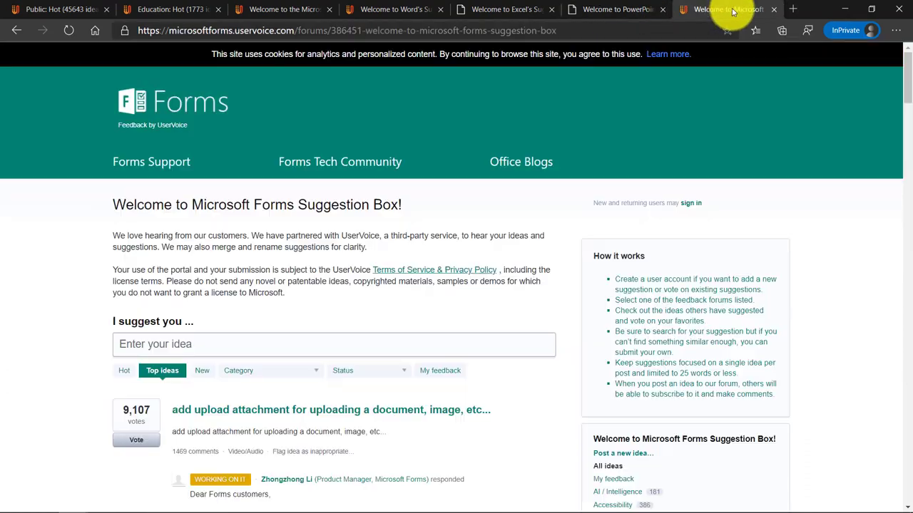